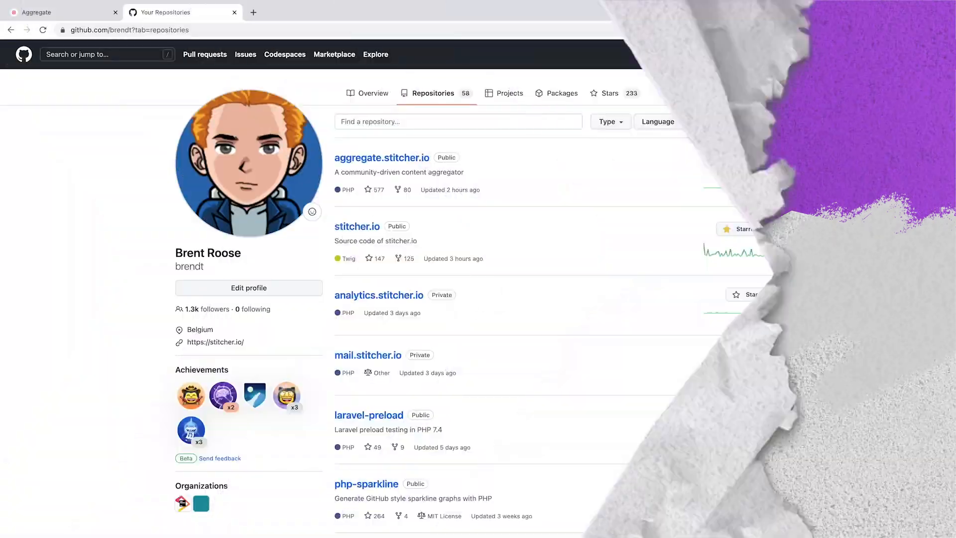
Inspect the aggregate.stitcher.io sparkline in DevTools and right-click its svg element.
key("F12")
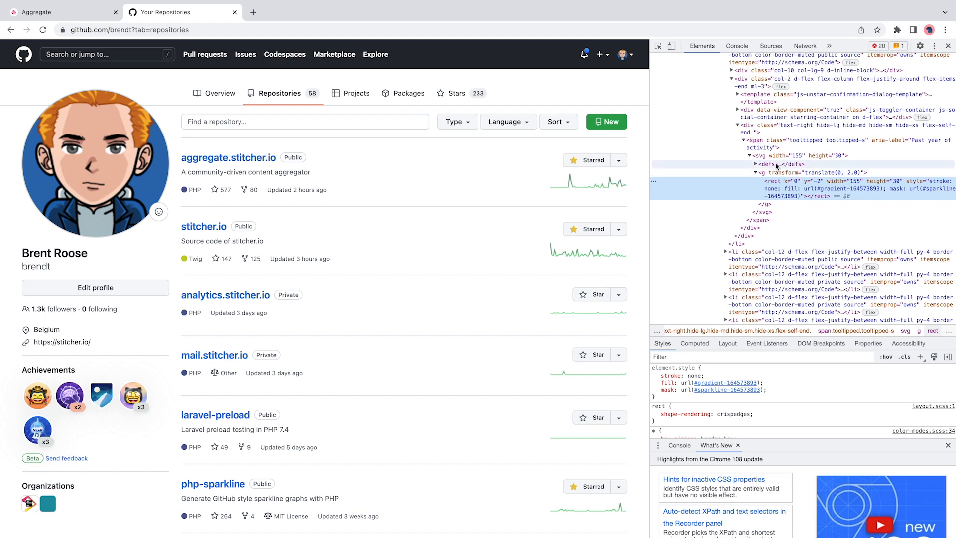
left_click(765, 164)
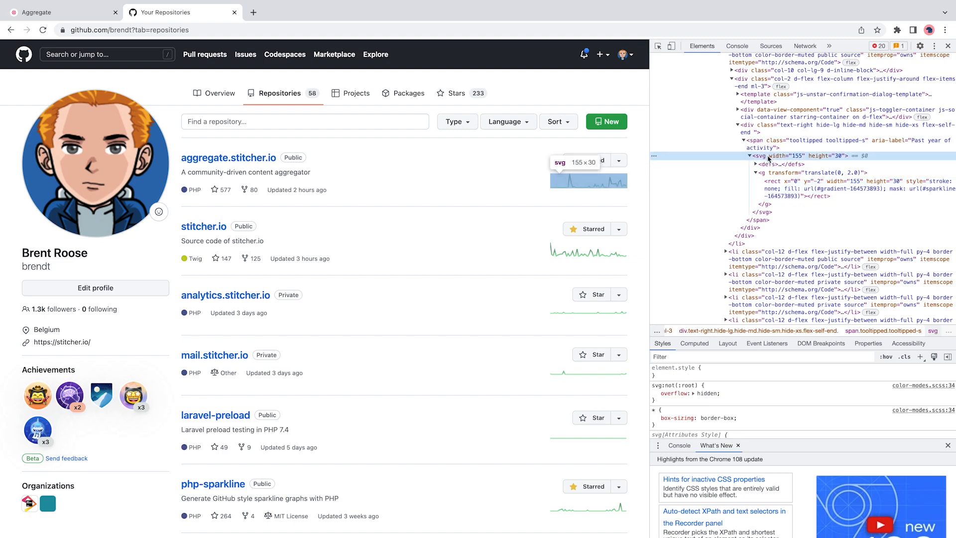
right_click(759, 156)
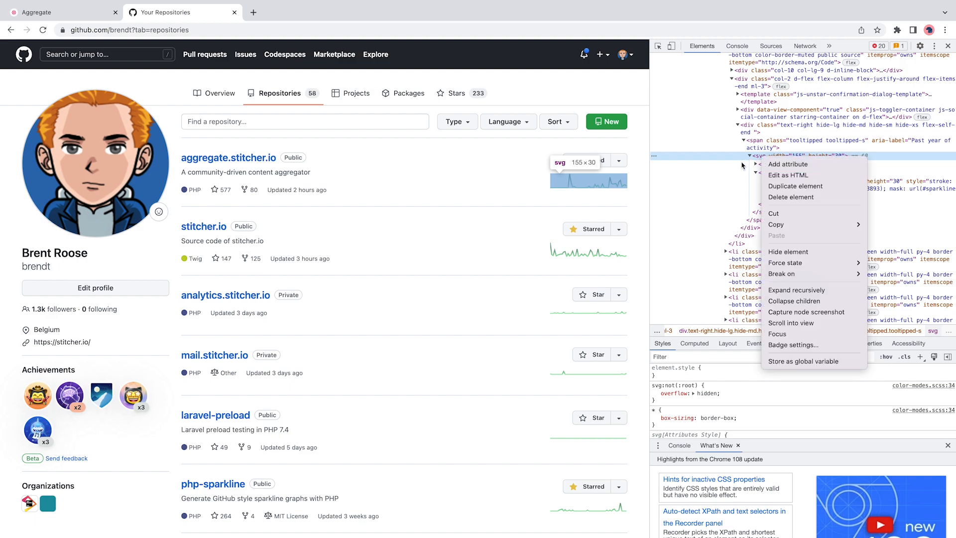
mouse_move(810, 175)
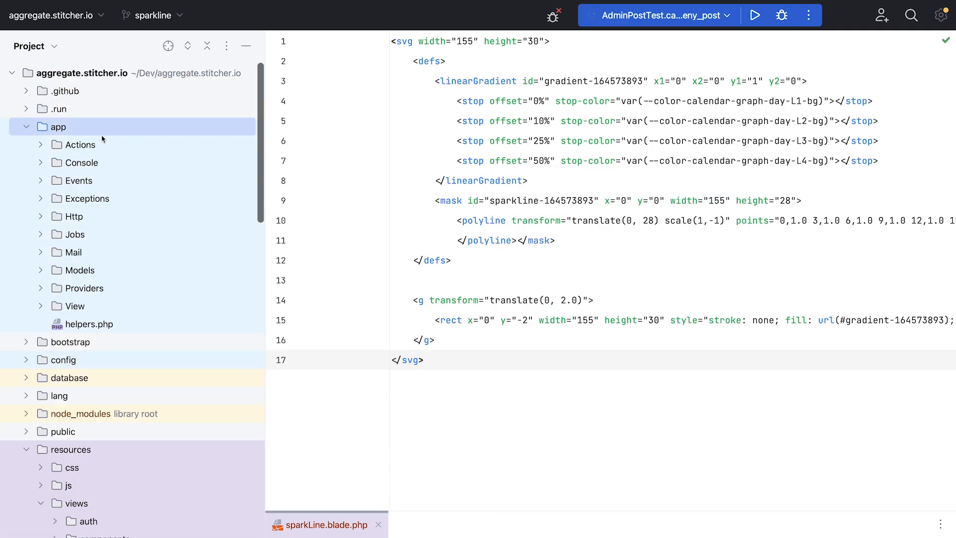
Create SparkLineController passing a Uuid $sparkLineId to the sparkLine view, replacing hardcoded SVG ids and colours.
left_click(76, 216)
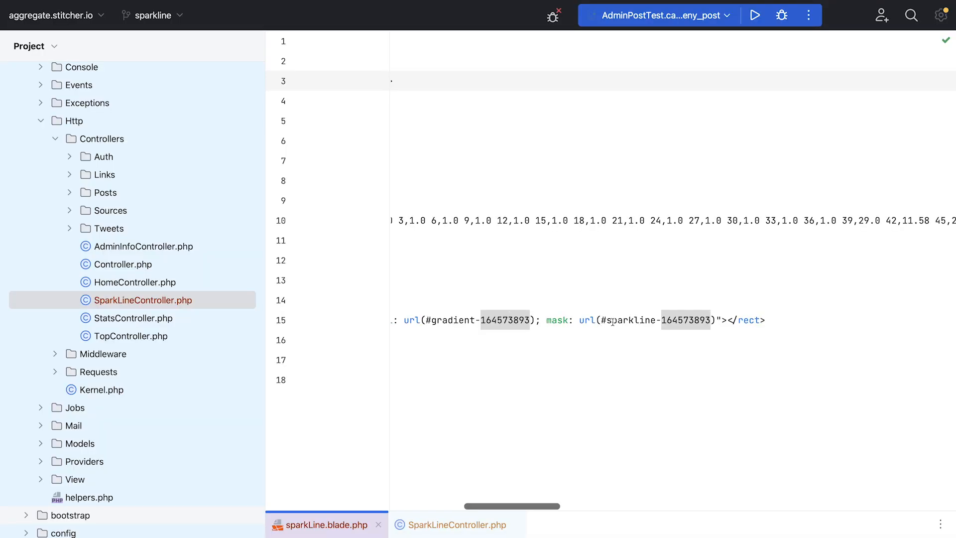
scroll("left", 3)
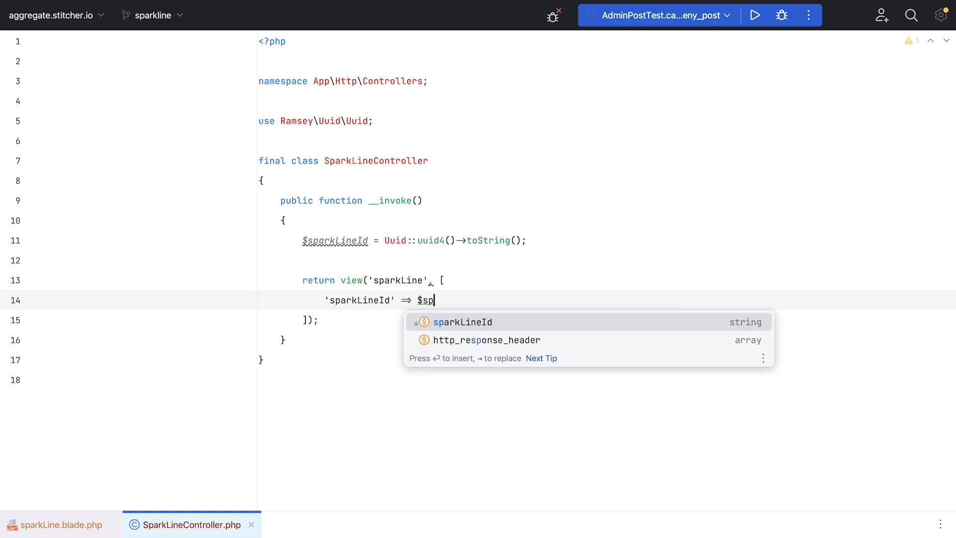
left_click(59, 524)
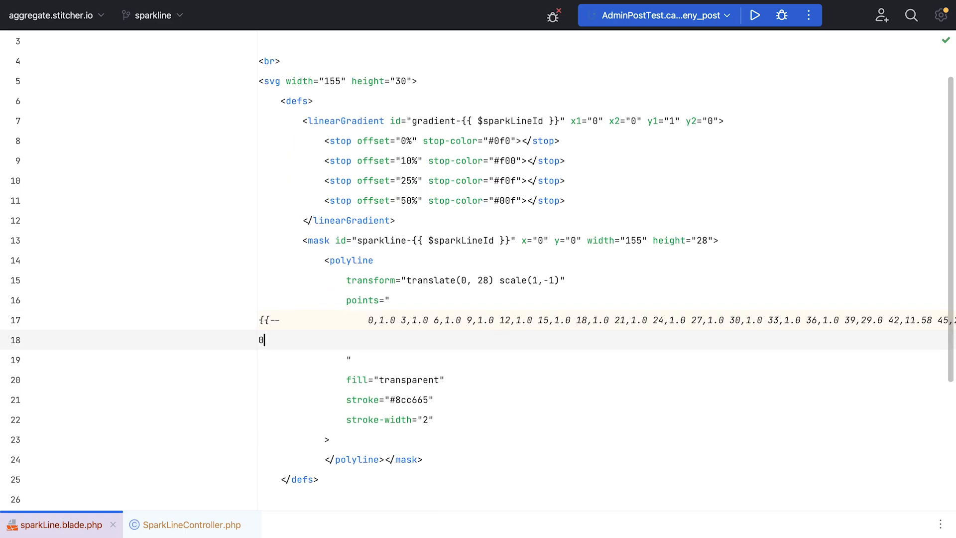
type(",1 3,1")
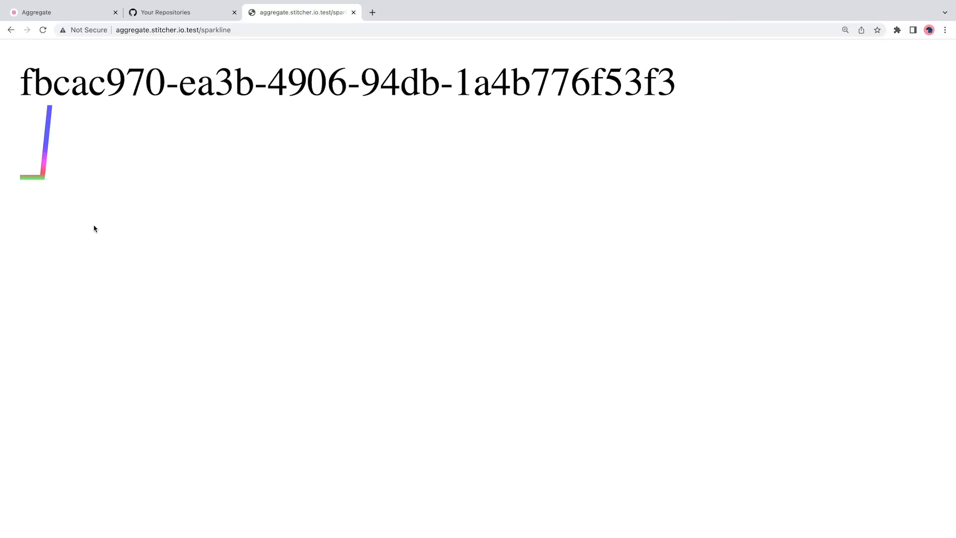
Reload aggregate.stitcher.io.test/sparkline to show the gradient line under a new UUID.
left_click(42, 29)
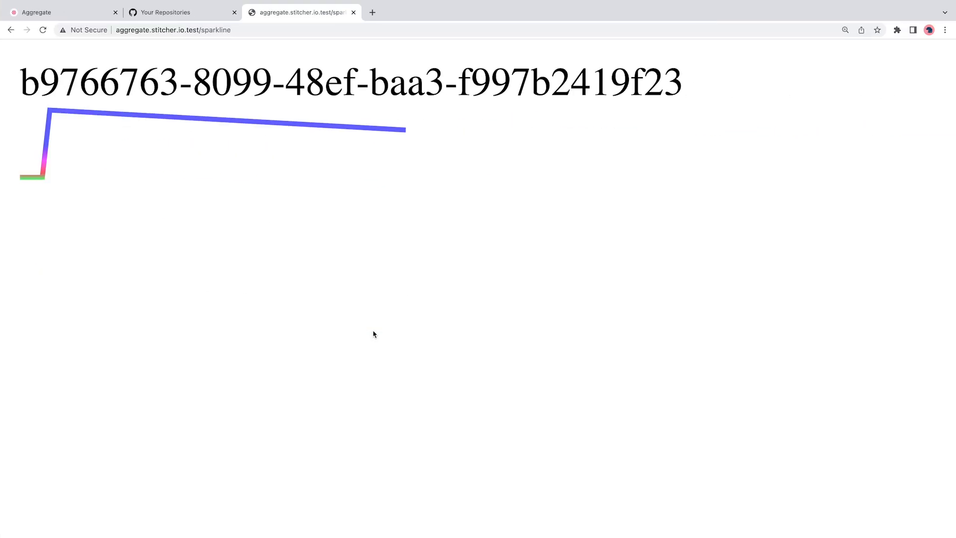
mouse_move(461, 281)
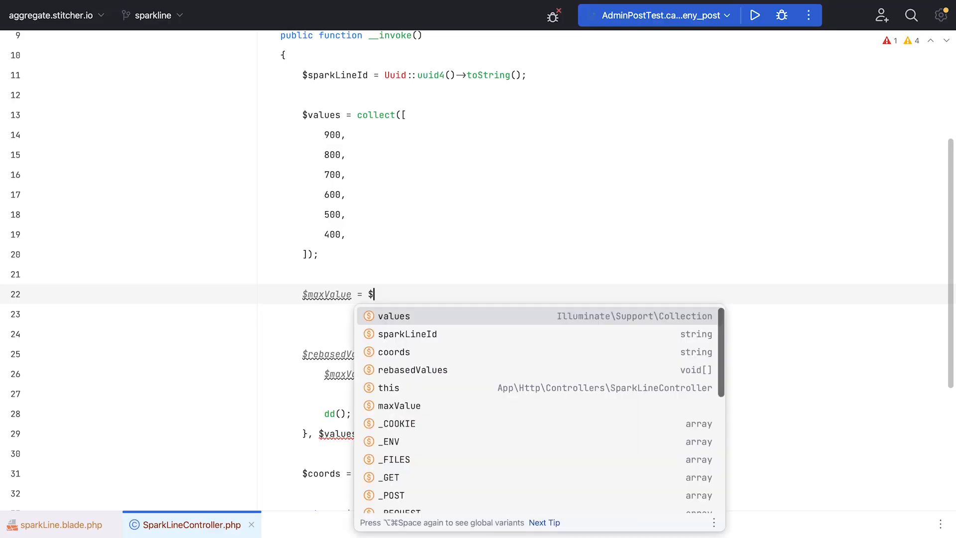
Compute $maxValue and map each value to an "x,y" coordinate scaled by 28 / $maxValue.
left_click(393, 315)
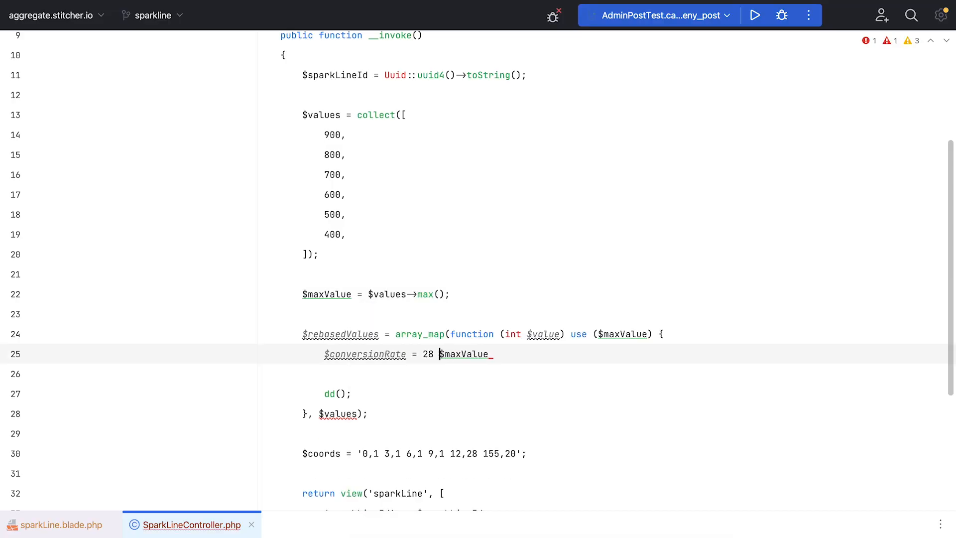
left_click(754, 14)
type("retu")
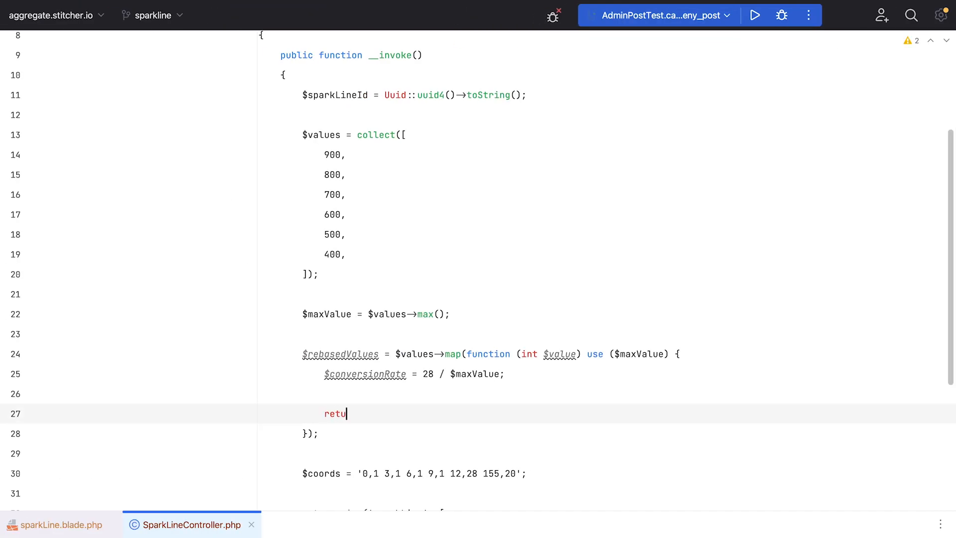
type("rn $value")
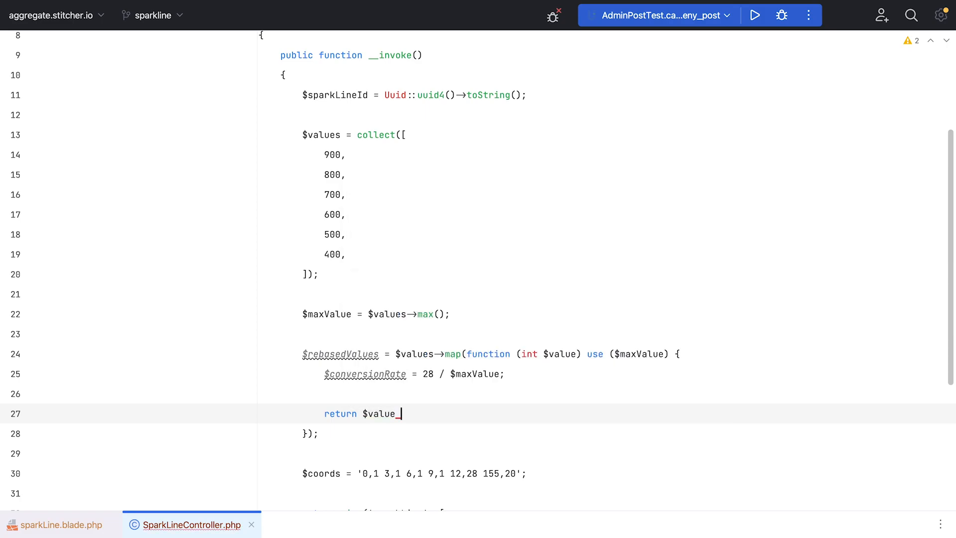
type("dd($")
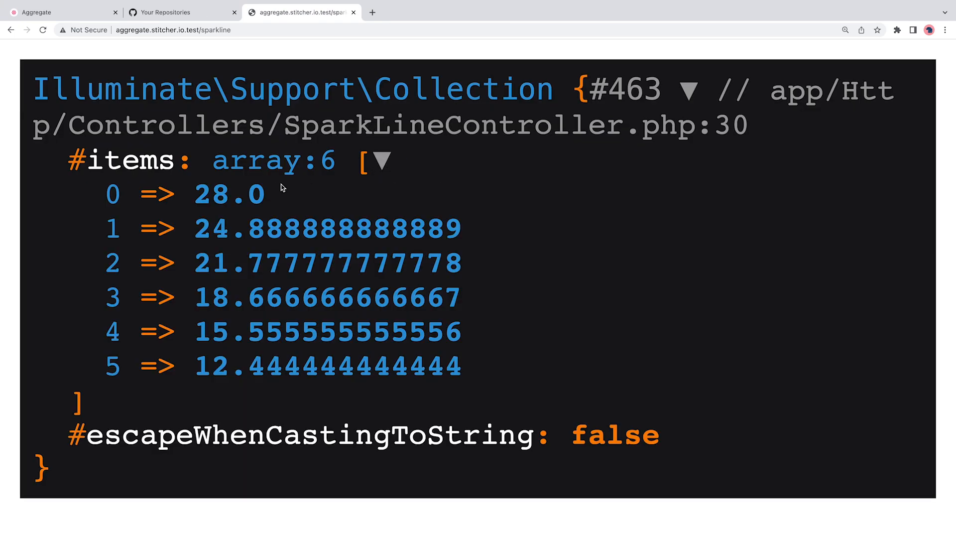
mouse_move(201, 195)
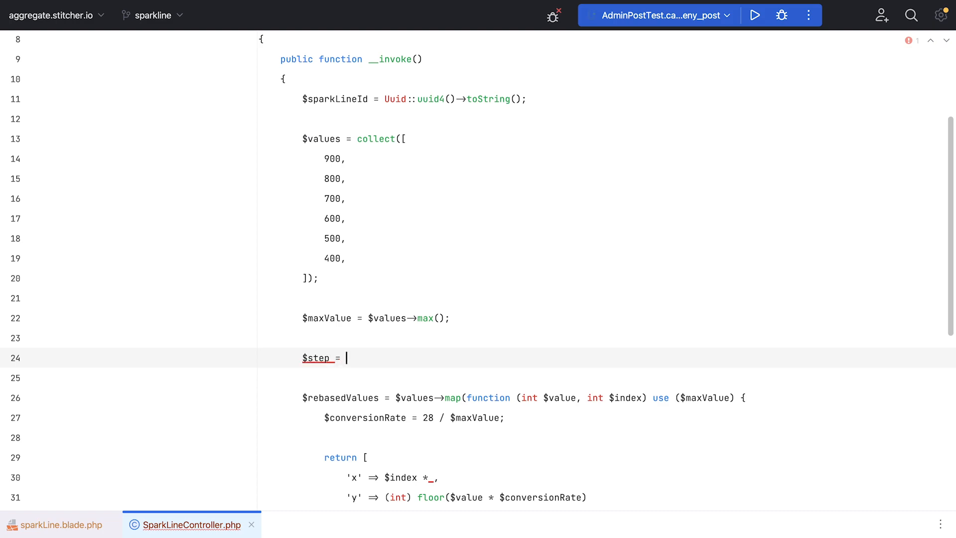
Use a 155 / count step and generate values with Factory::create()->number(1, 1000).
type("155 / $values→count();")
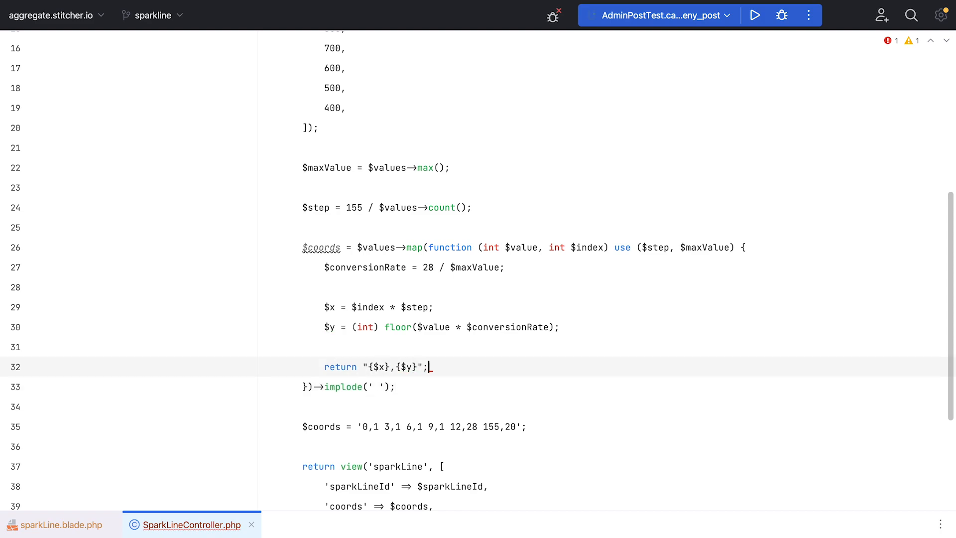
scroll("up", 3)
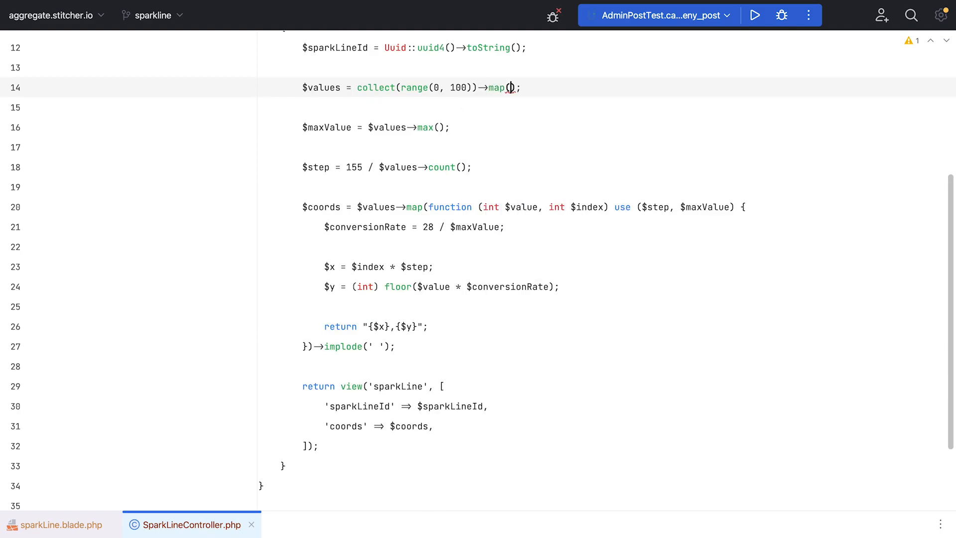
type("fn () =>")
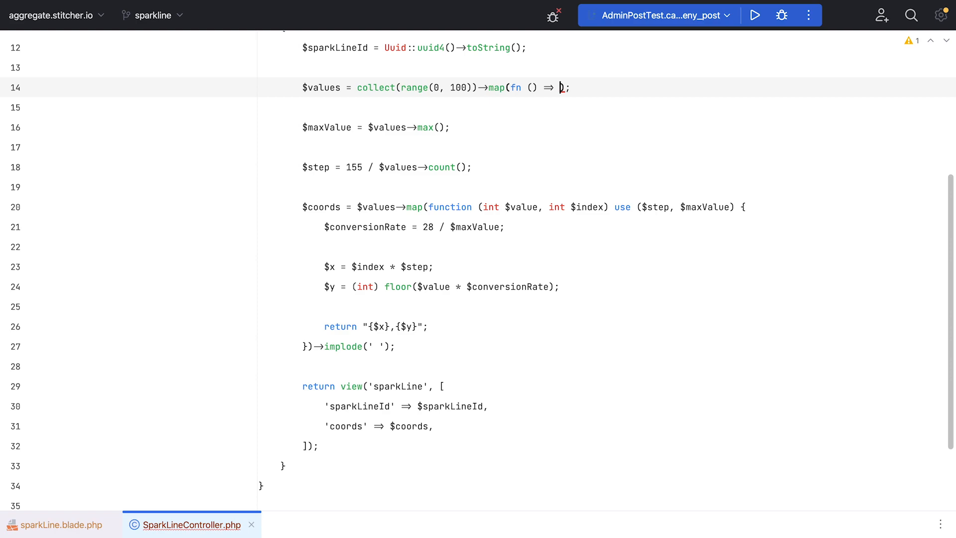
type("Factory::create()->number(1, 1000));")
type("Spark")
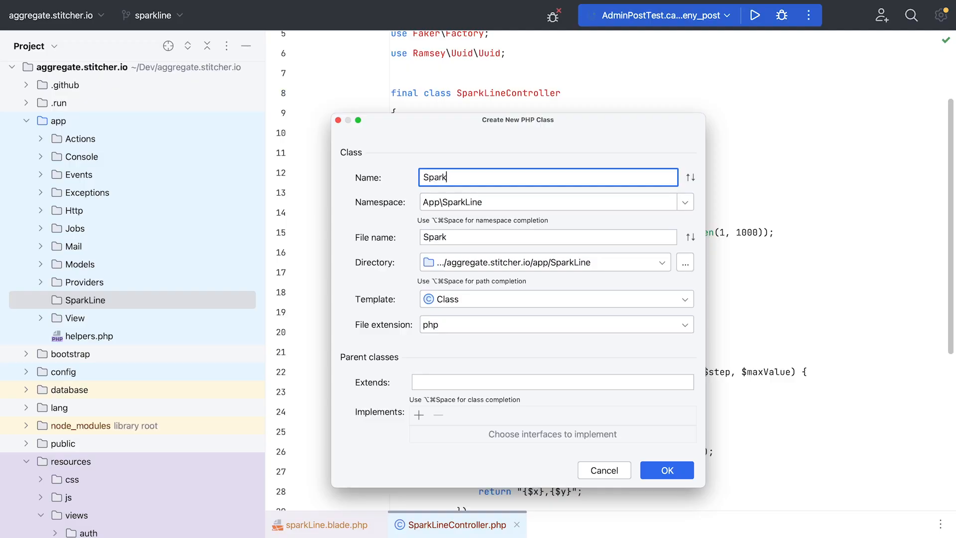
Move coordinate logic into a new SparkLine class and chain withDimensions(100, 200) in the controller.
left_click(666, 470)
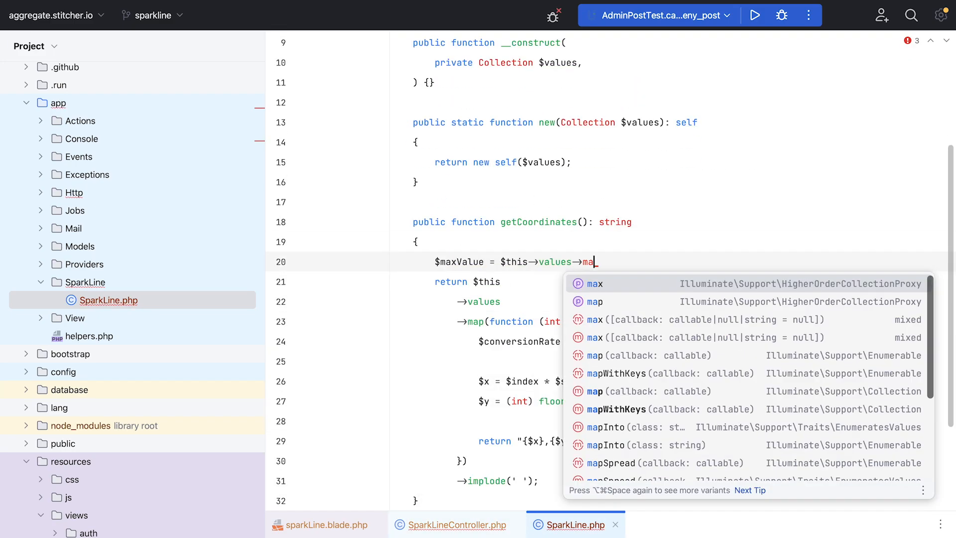
left_click(454, 524)
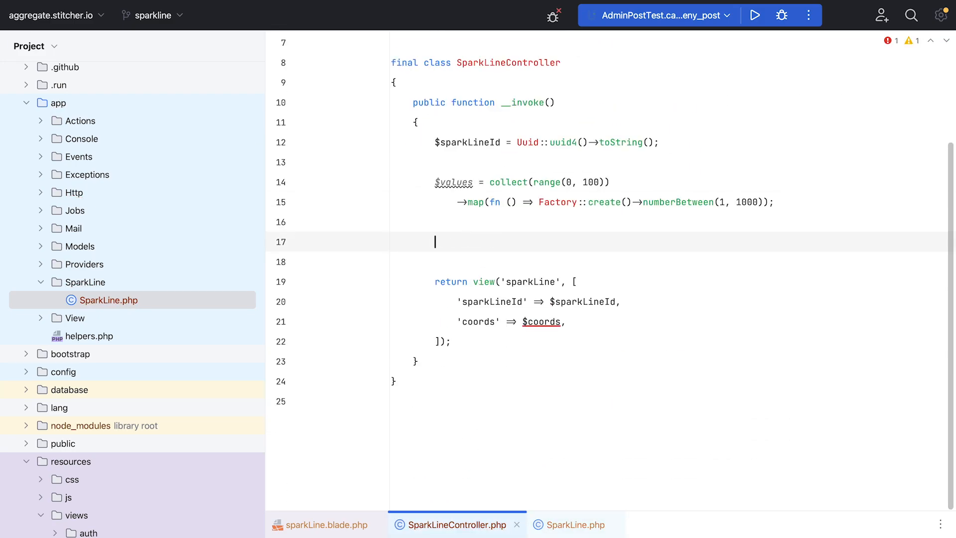
left_click(573, 524)
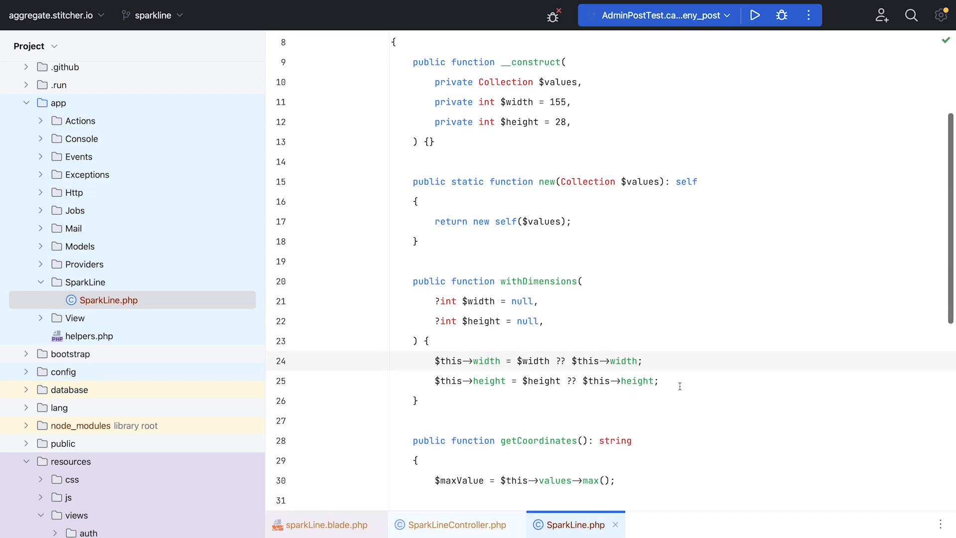
scroll("down", 3)
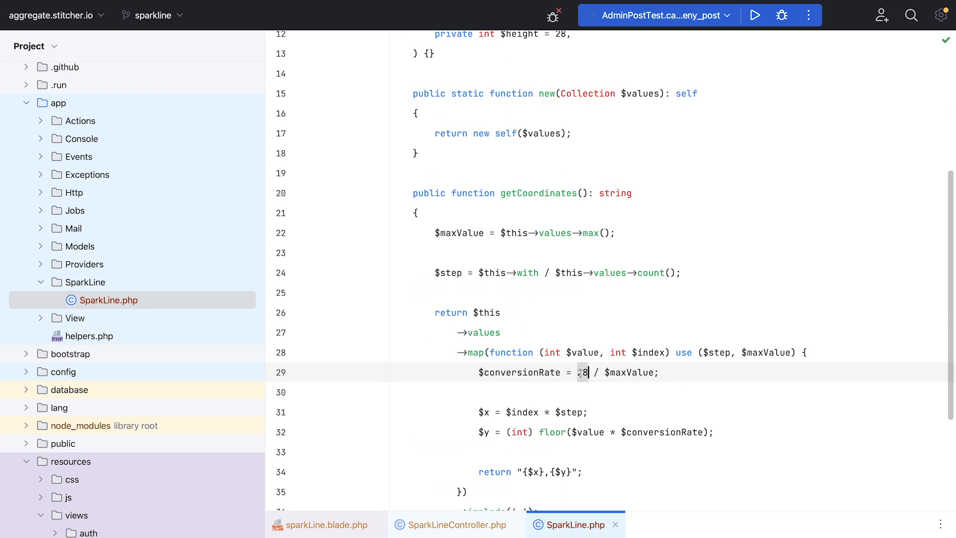
type("$this->height")
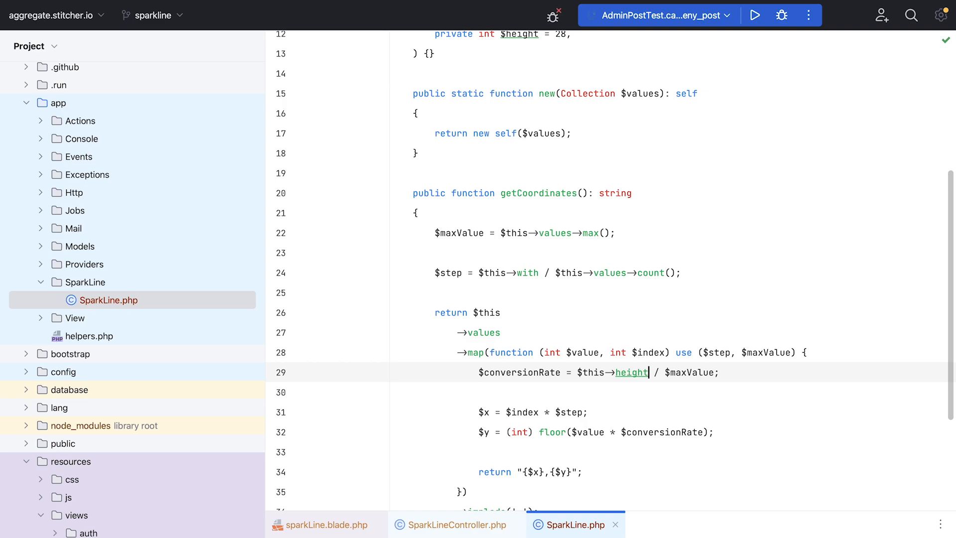
left_click(453, 524)
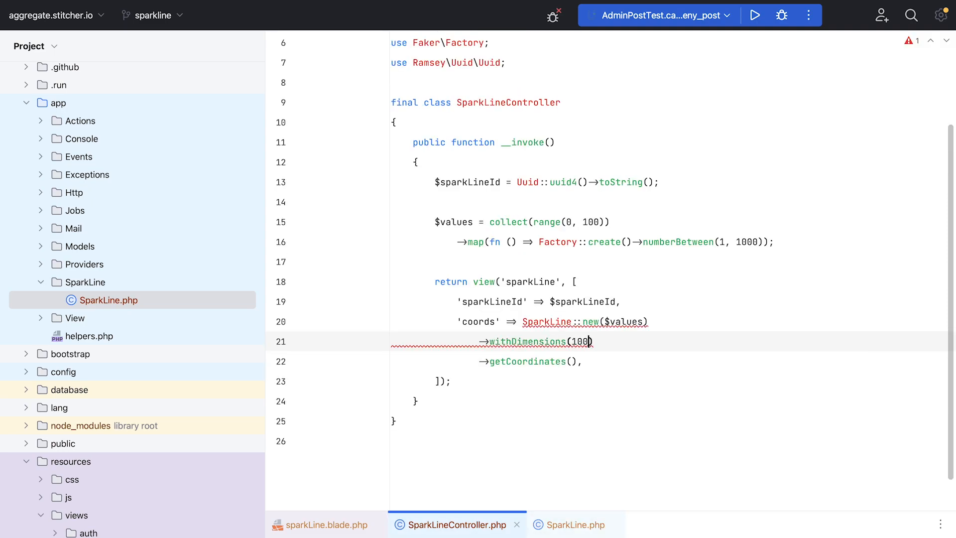
type(", 200")
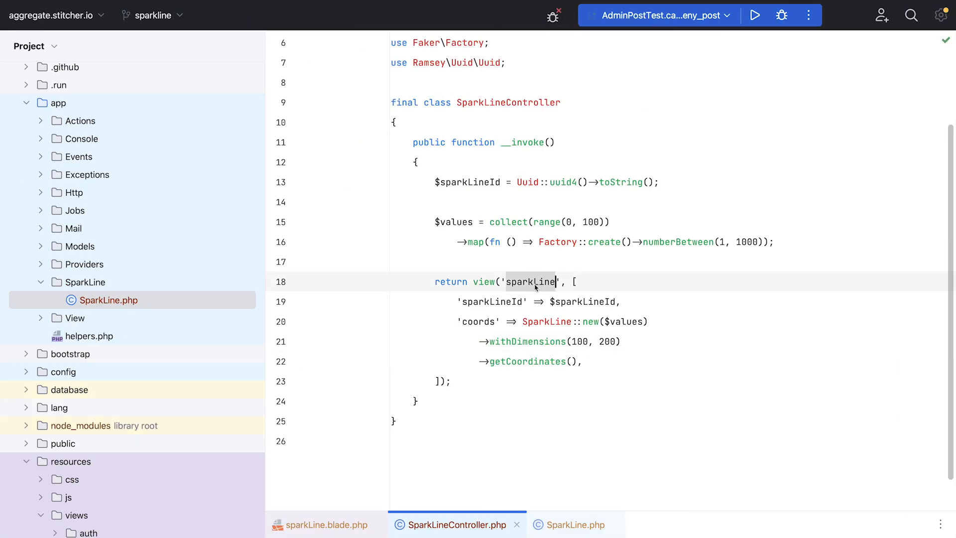
Add render() returning view('sparkLine') and return withDimensions(width: 1000, height: 300)->render() from the controller.
left_click(569, 524)
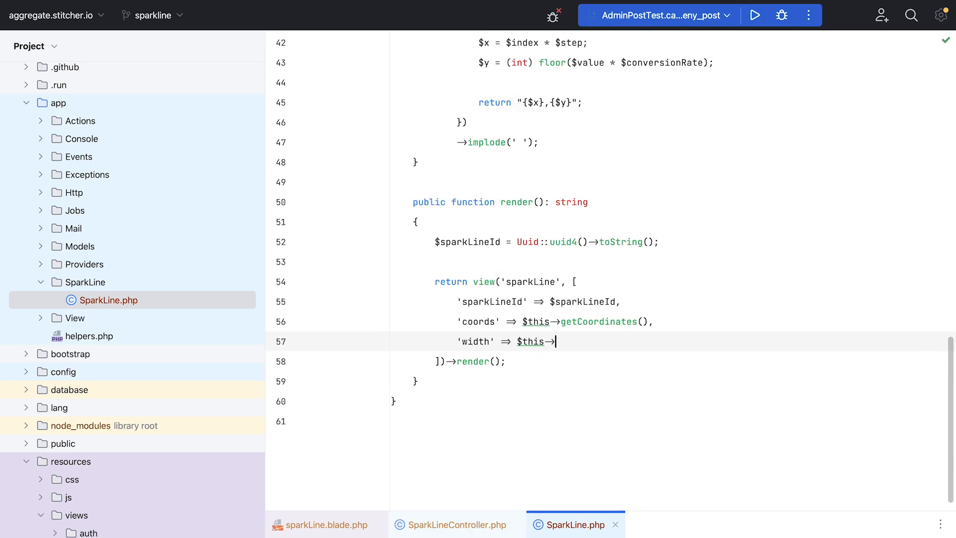
left_click(326, 525)
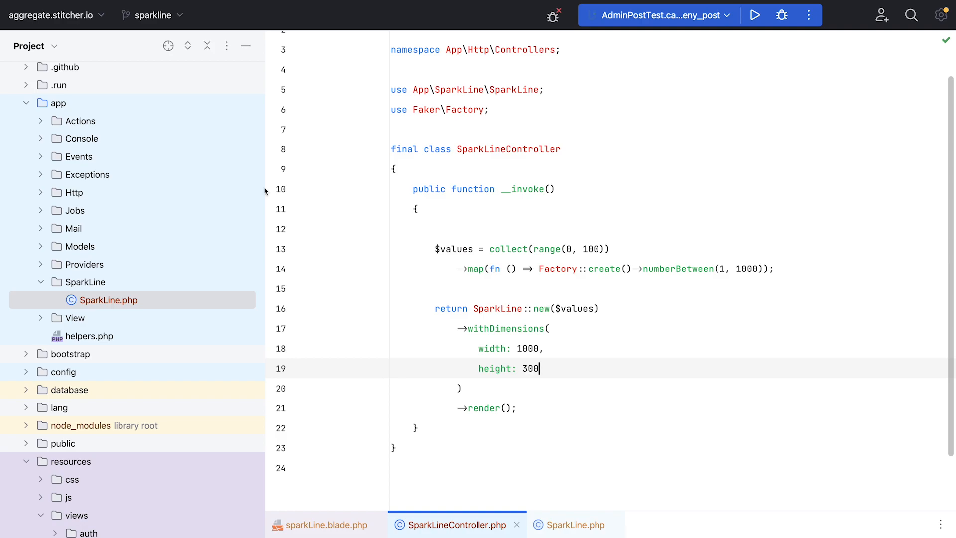
type(",")
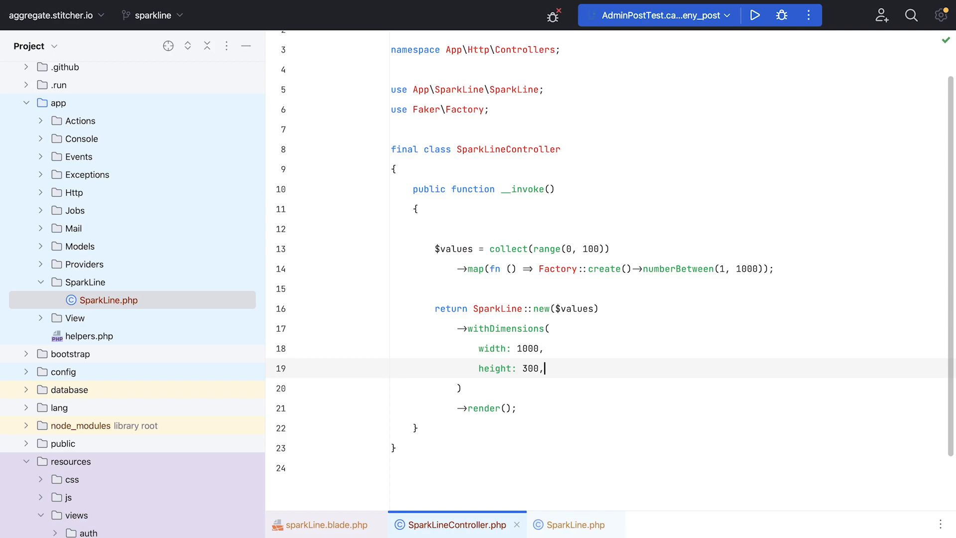
Add withStrokeWidth and colour handling to SparkLine, passing them to the view, plus Post::getSparkLine().
left_click(573, 524)
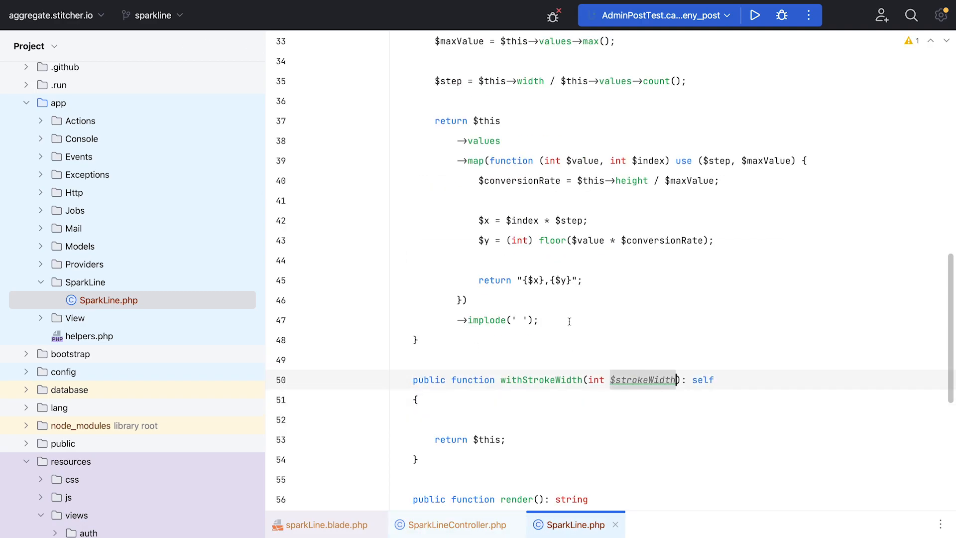
left_click(326, 524)
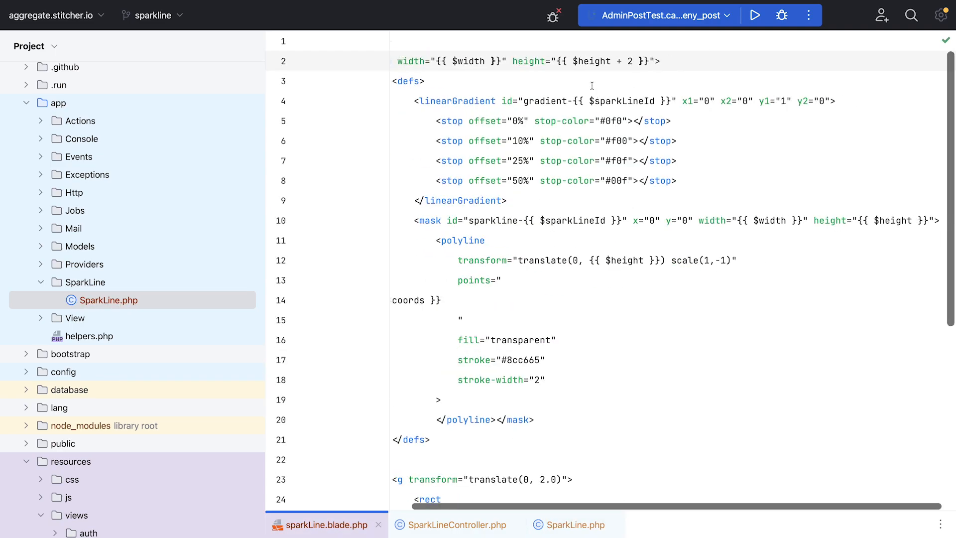
left_click(574, 524)
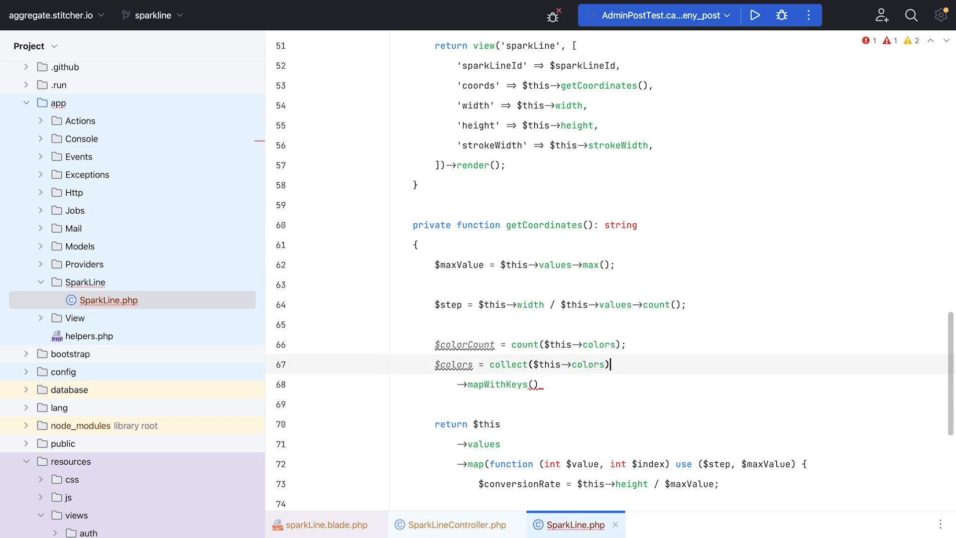
type("$key * $col")
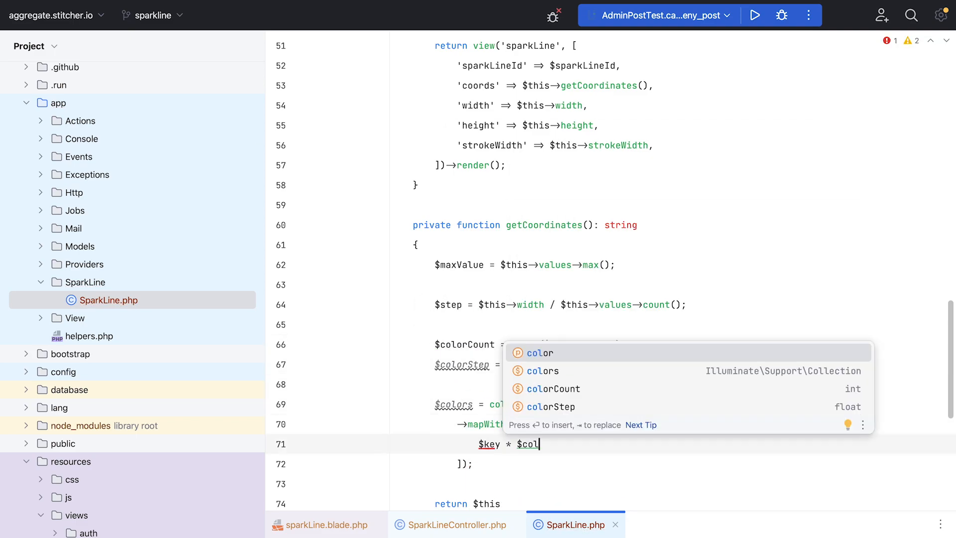
left_click(325, 524)
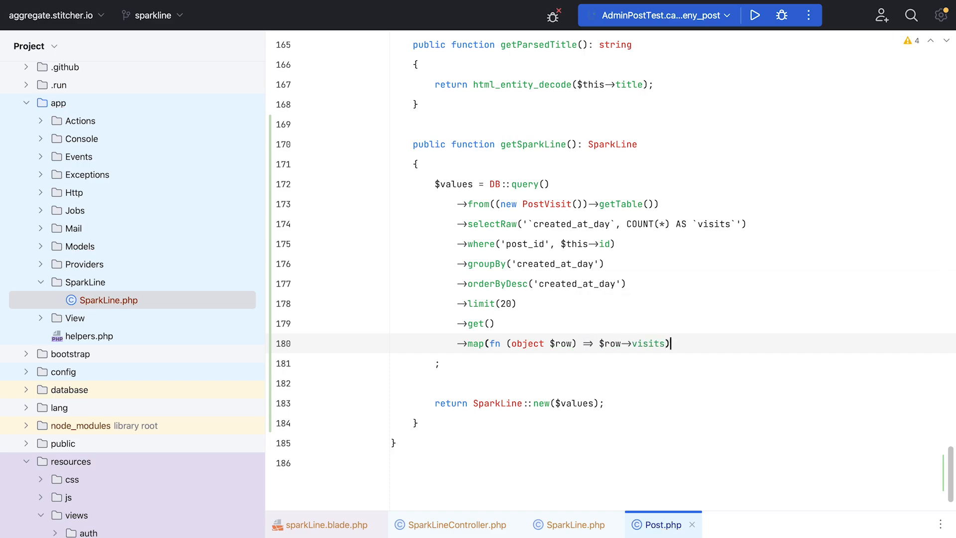
left_click(752, 524)
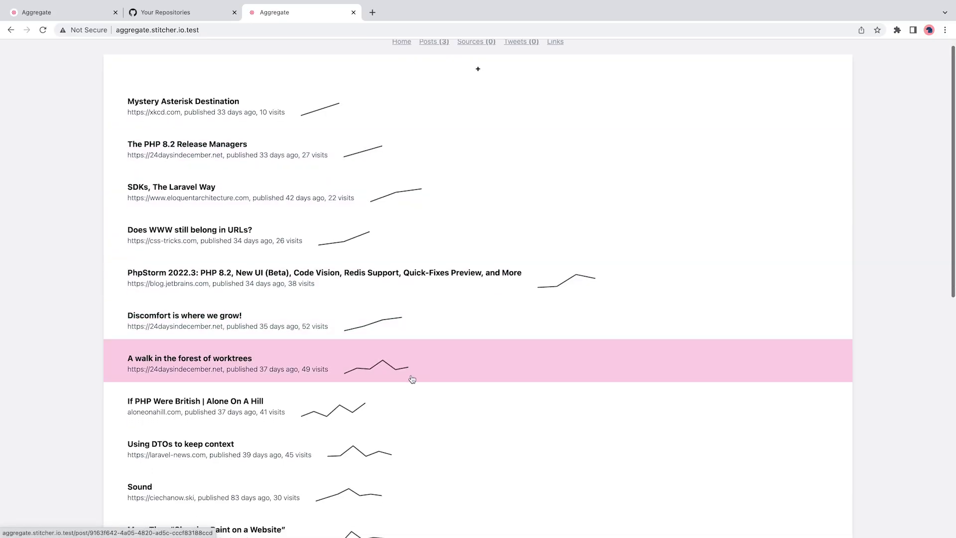
Scroll through the Aggregate post list to inspect each post's sparkline.
scroll("down", 3)
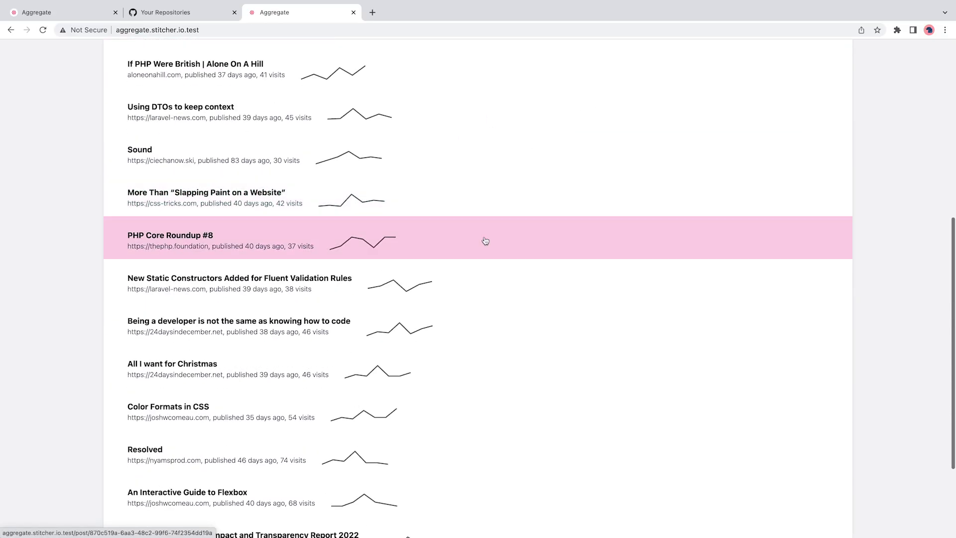
scroll("up", 3)
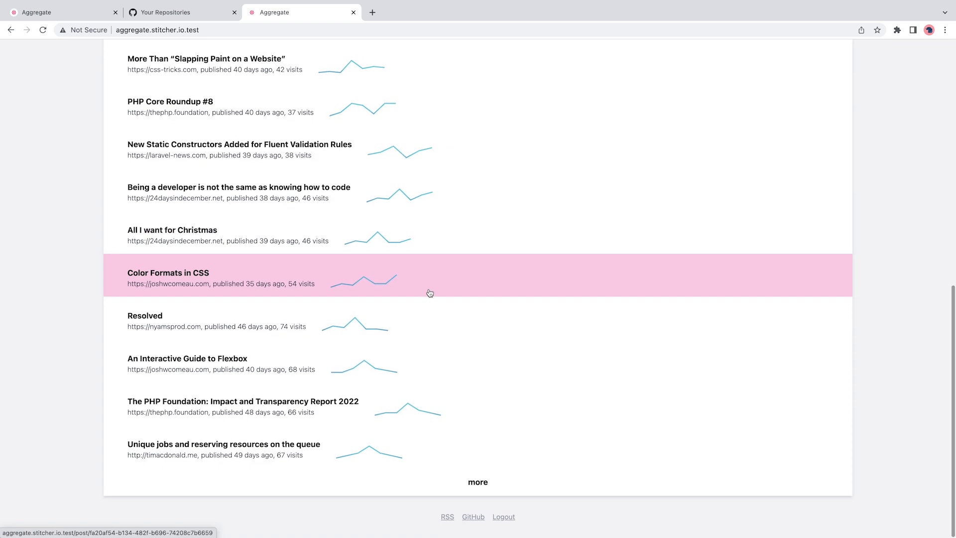
mouse_move(409, 248)
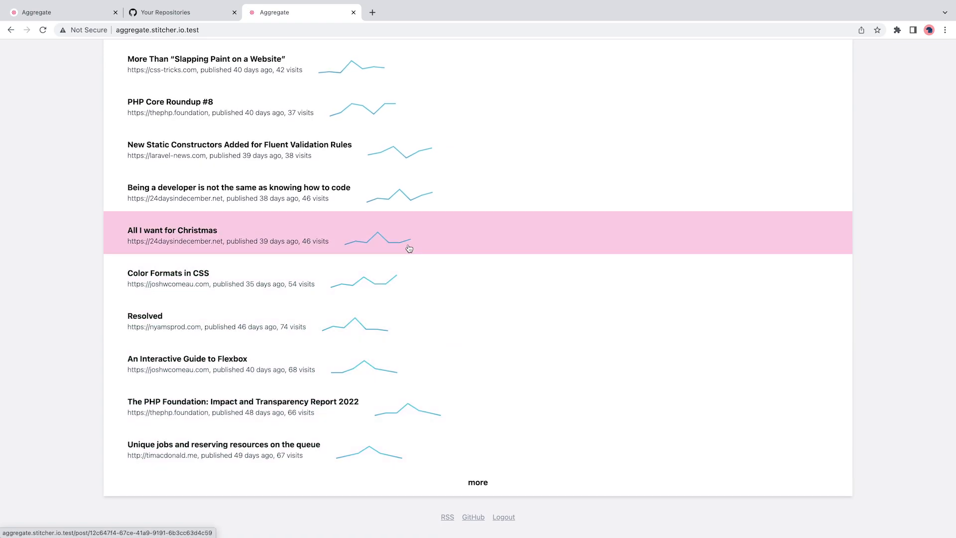
mouse_move(393, 5)
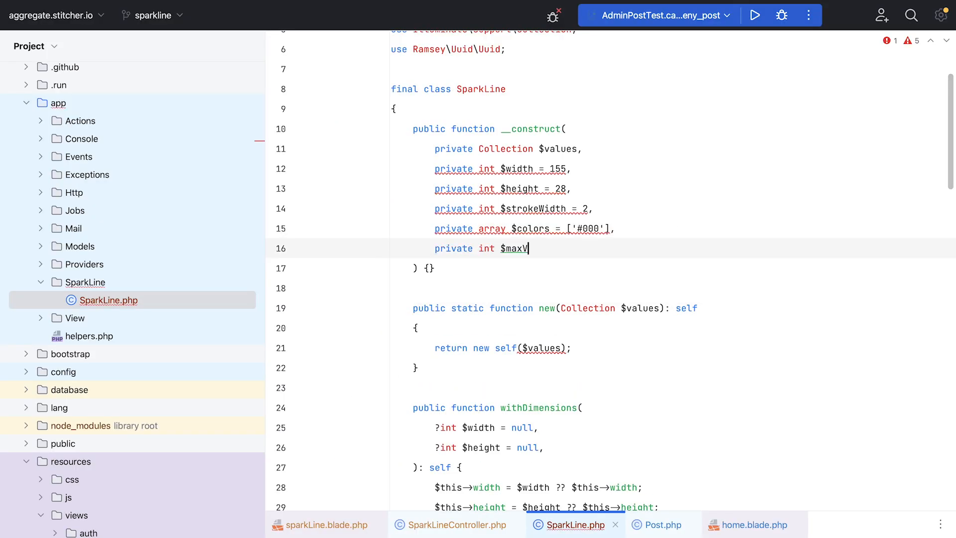
Add a private int $maxValue constructor property to SparkLine and scroll to getCoordinates().
scroll("down", 3)
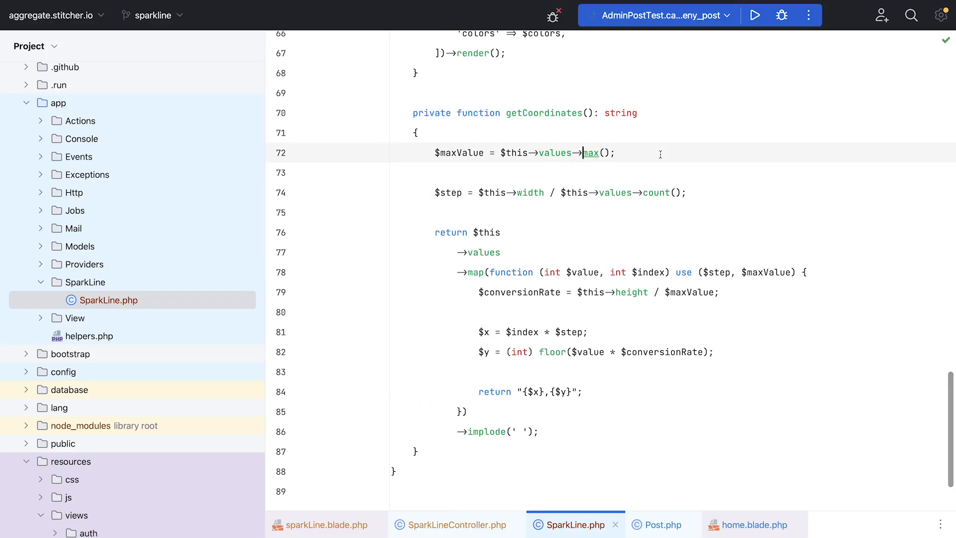
scroll("up", 3)
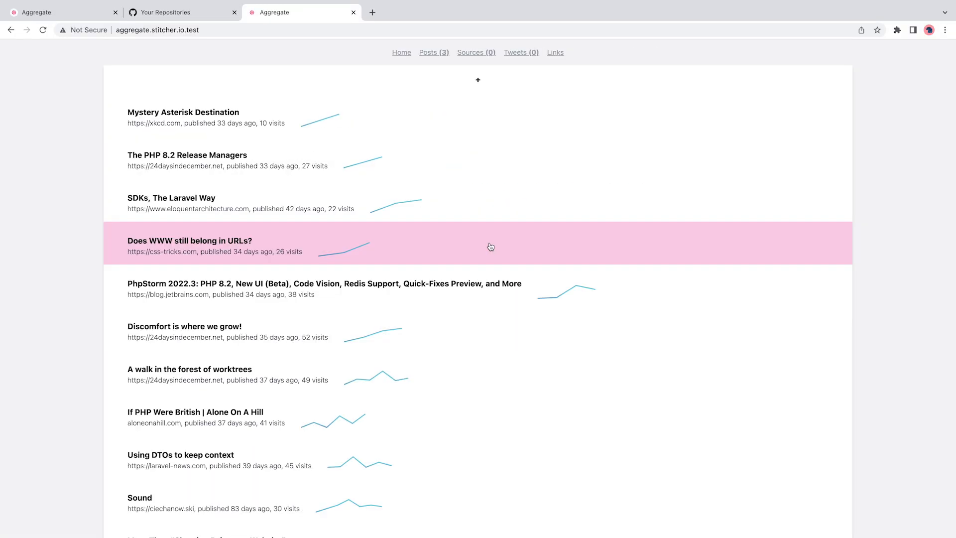
Reload the Aggregate tab in Chrome to recheck the post sparklines.
left_click(187, 155)
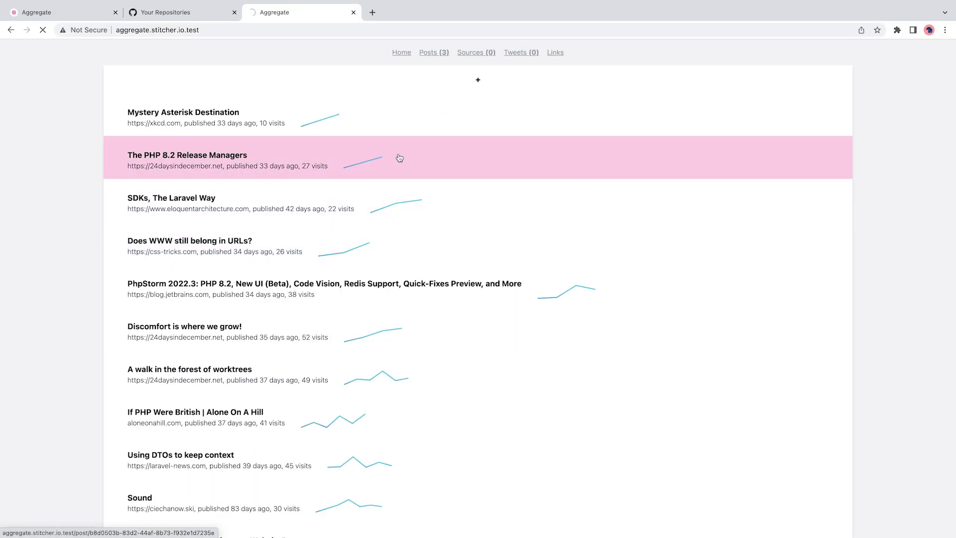
left_click(187, 155)
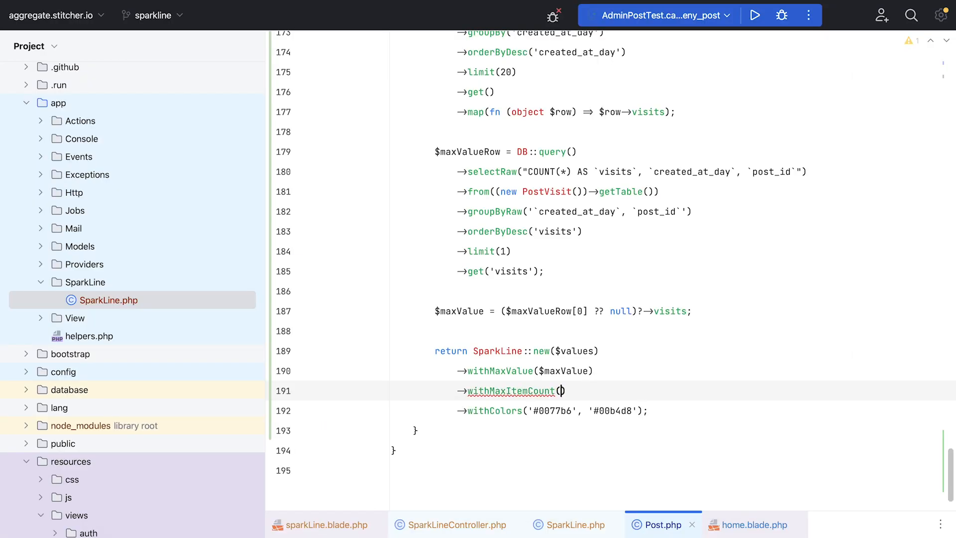
Switch to SparkLine.php and scroll to the properties and getCoordinates() method.
left_click(568, 524)
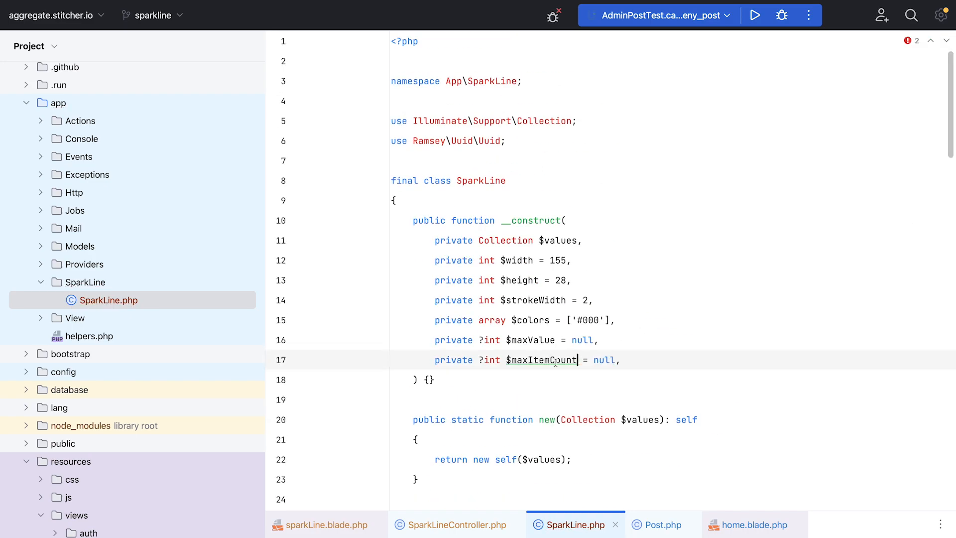
scroll("down", 3)
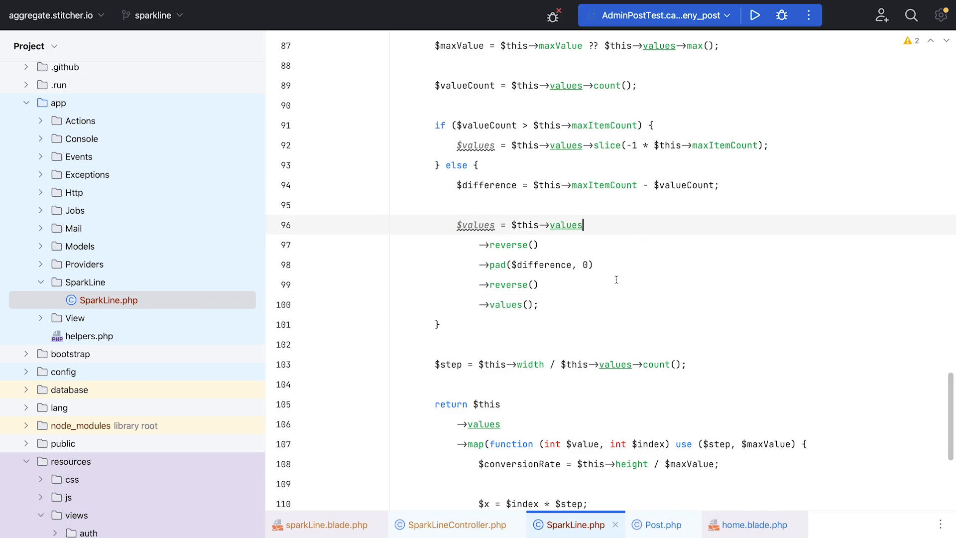
scroll("down", 3)
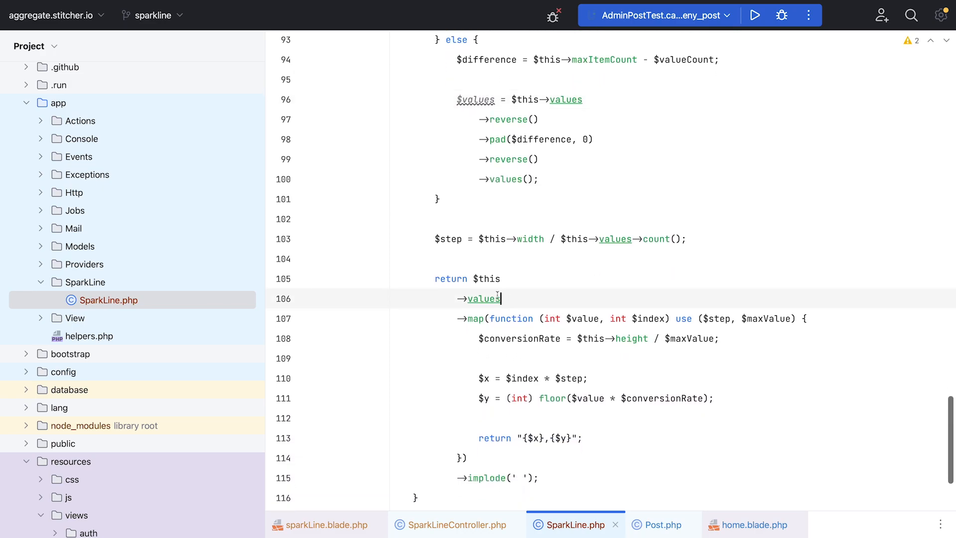